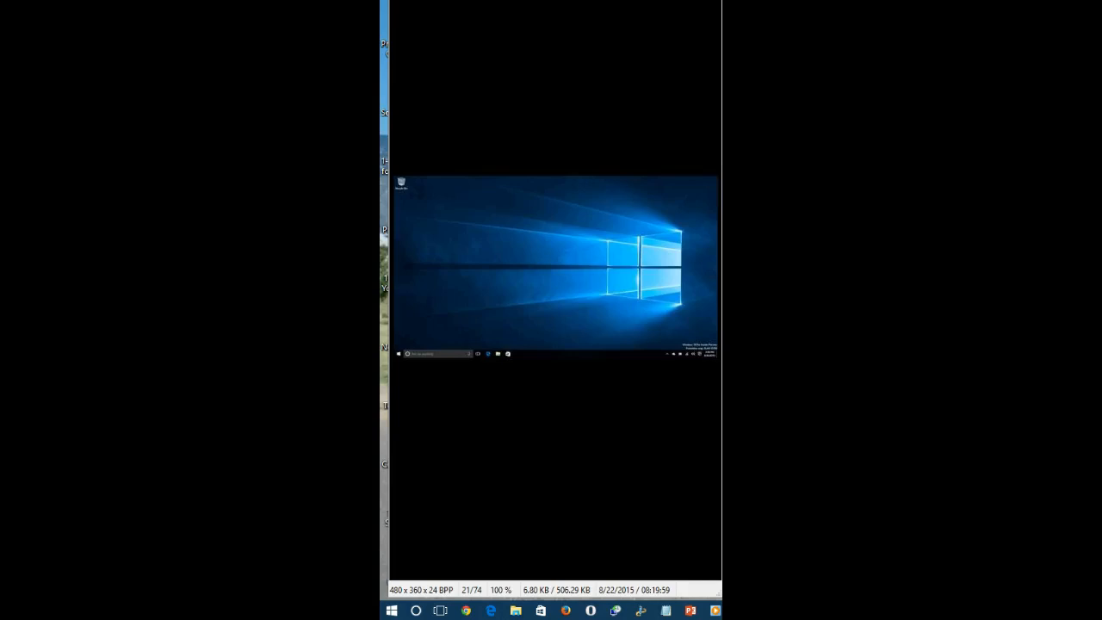
- Show the Start menu's installed apps list scrolled to the C entries near Contact Support
{"action": "left_click", "coordinate": [393, 611]}
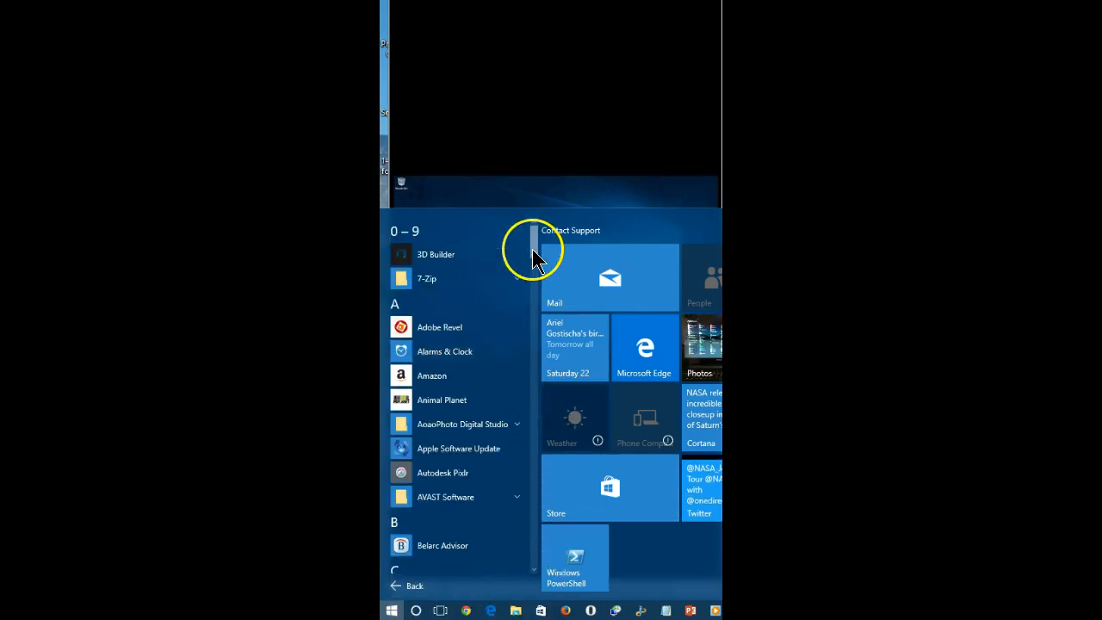
{"action": "scroll", "scroll_direction": "down", "scroll_amount": 3}
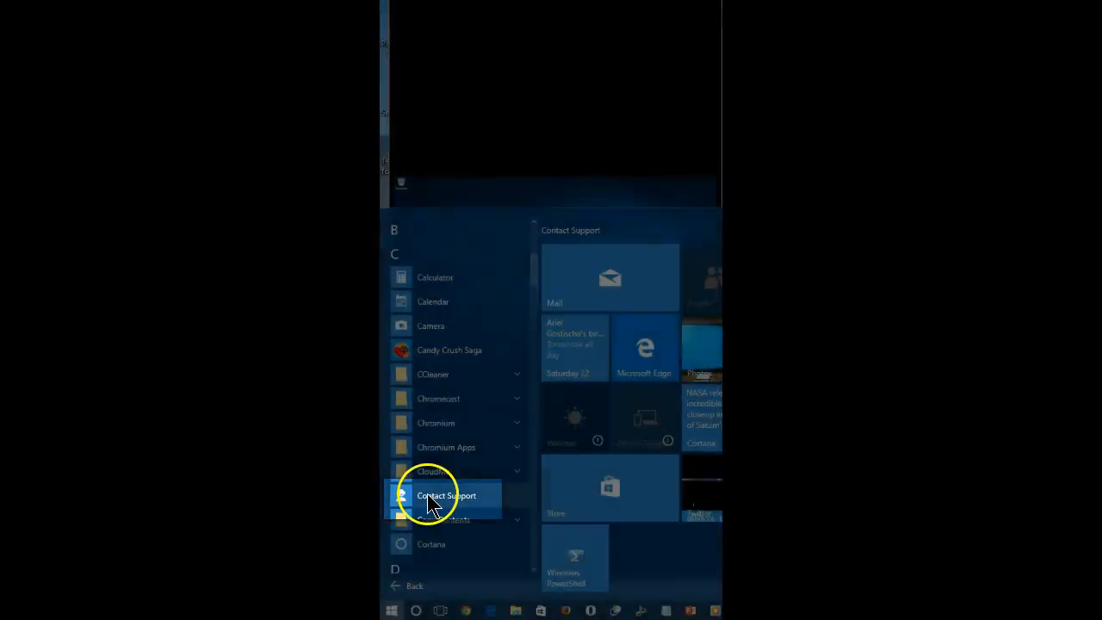
- Launch Contact Support to see the My device, Accounts & billing, and Services & apps choices
{"action": "left_click", "coordinate": [446, 496]}
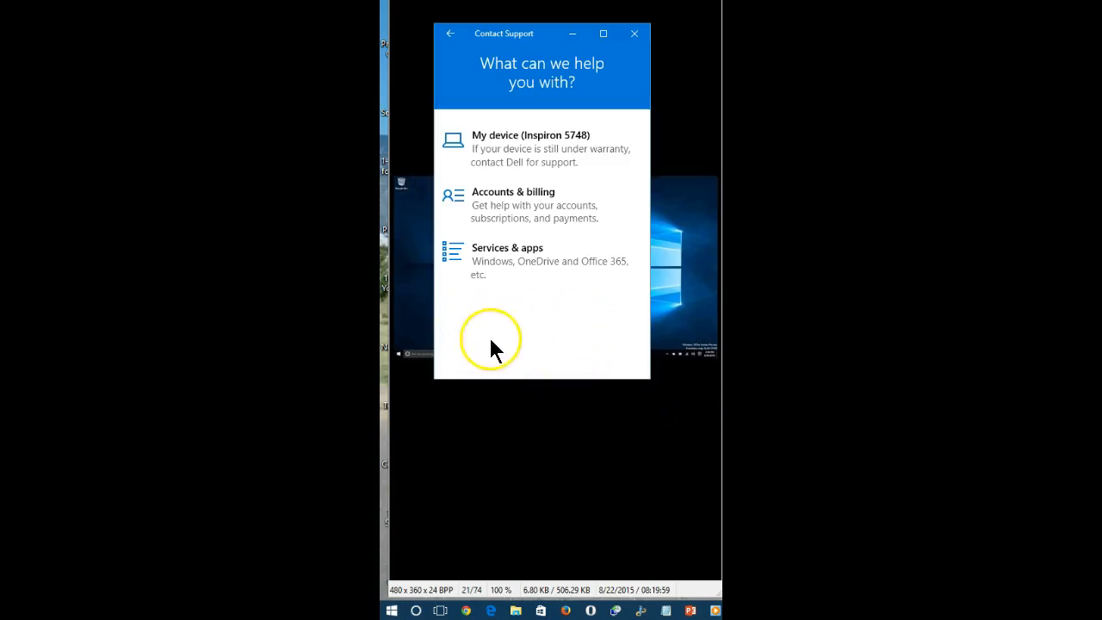
{"action": "mouse_move", "coordinate": [513, 205]}
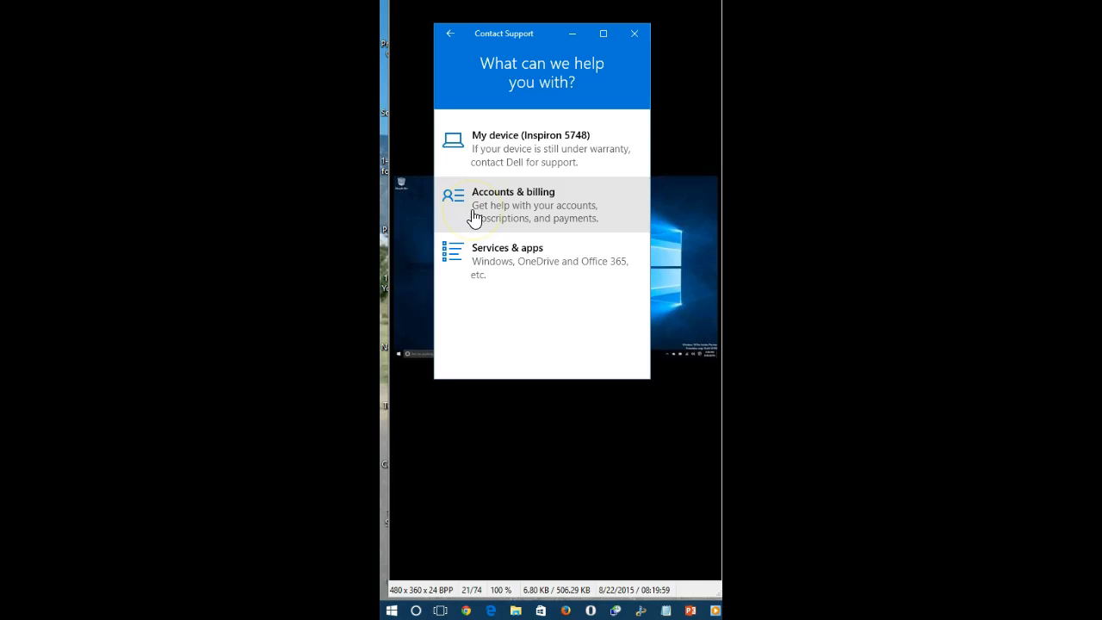
{"action": "mouse_move", "coordinate": [491, 262]}
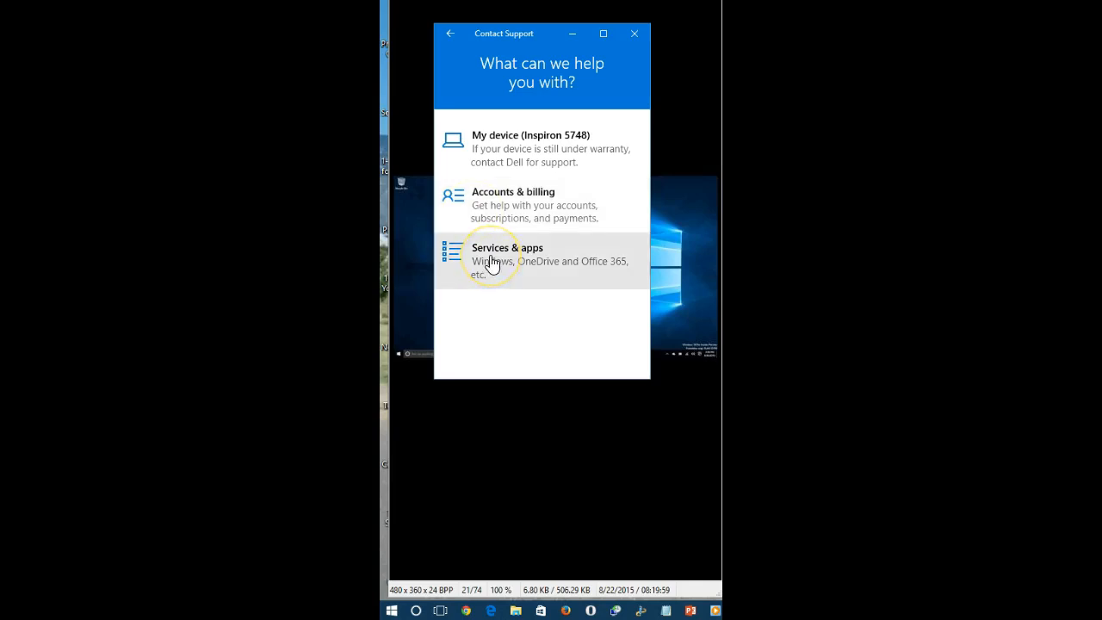
{"action": "mouse_move", "coordinate": [506, 331]}
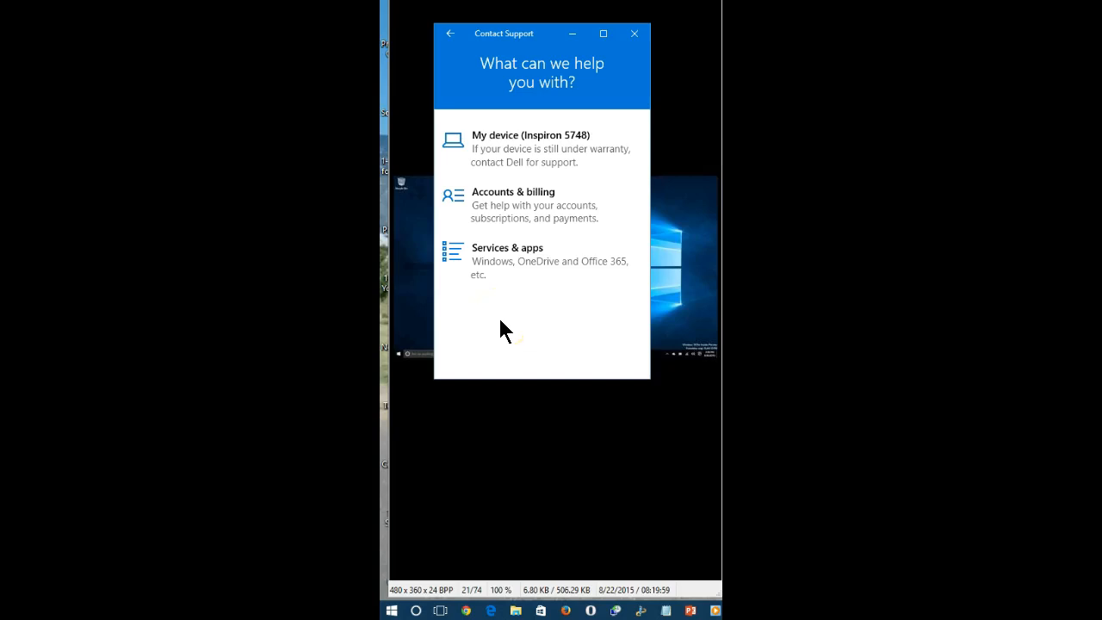